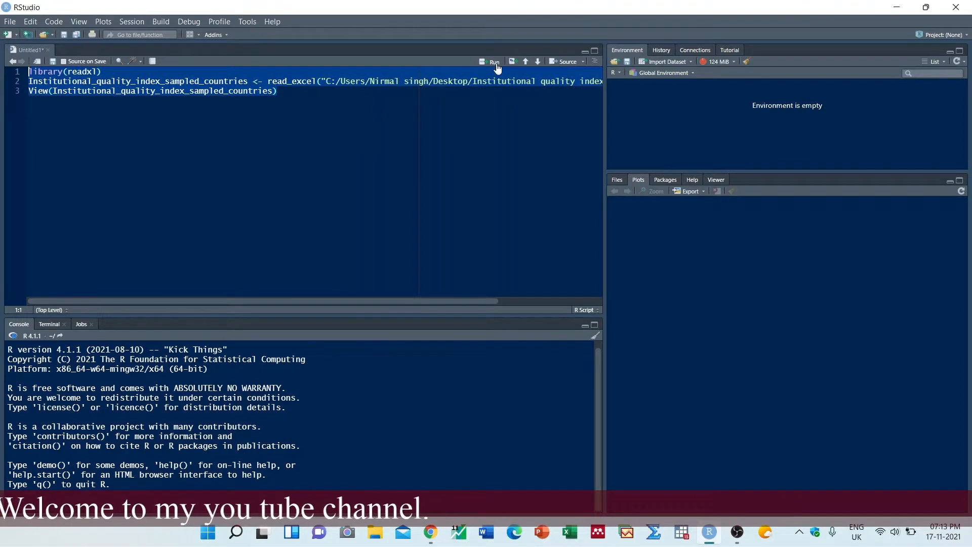
Run the import lines to load the Excel data (15 obs. of 5 variables) and return to the Untitled1 script.
click(490, 62)
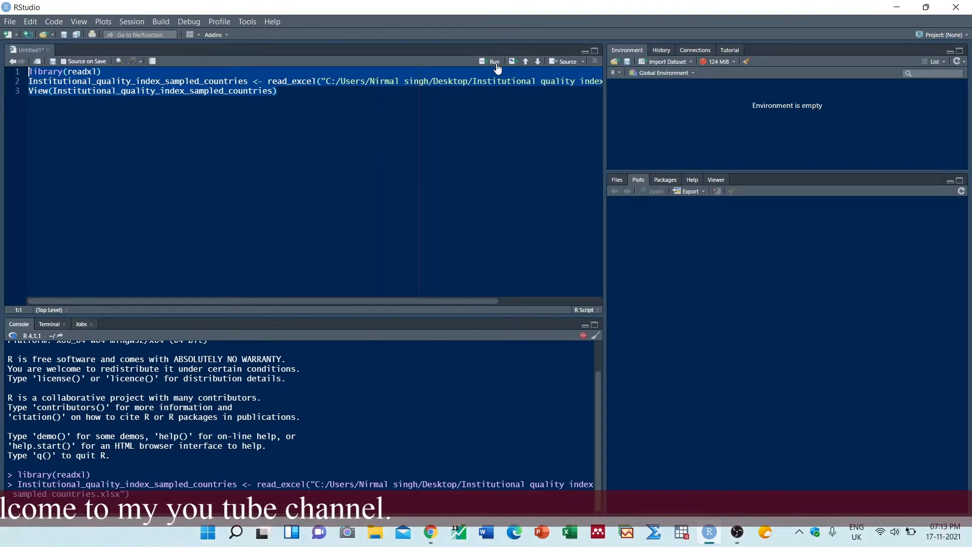
click(493, 61)
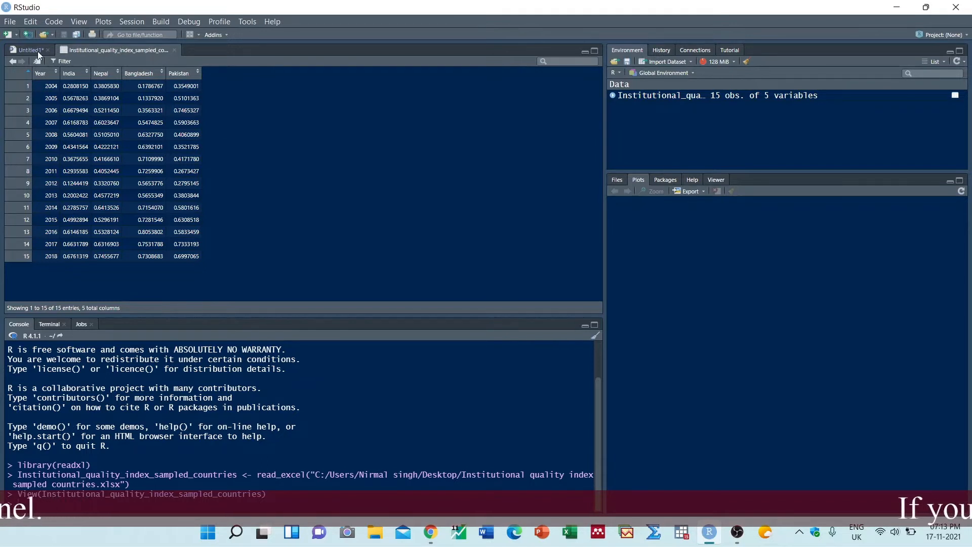
click(27, 49)
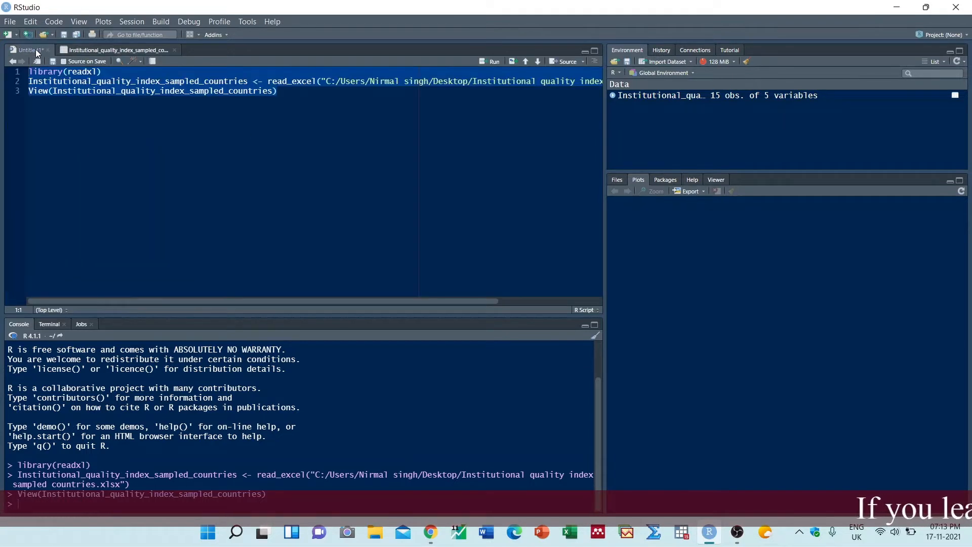
click(297, 100)
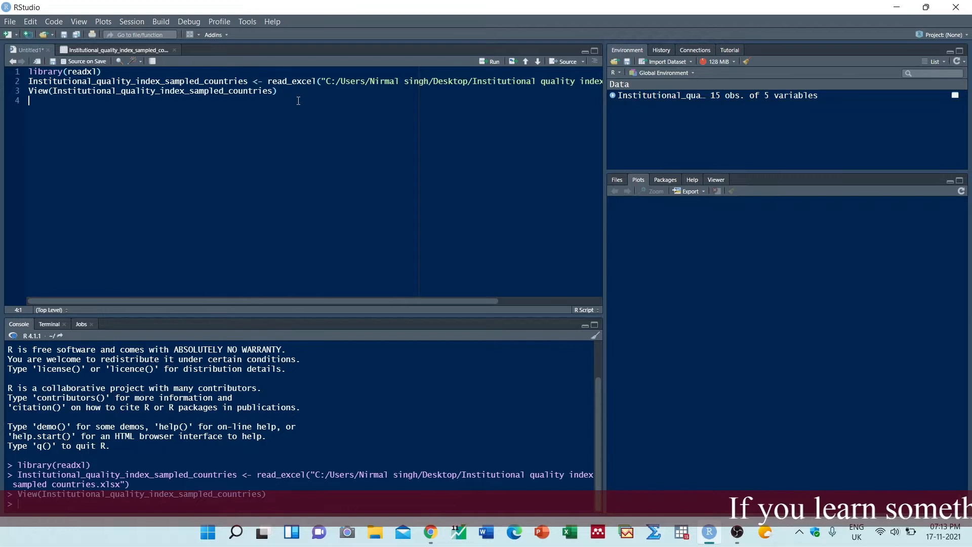
Attach Institutional_quality_index_sampled_countries so its columns can be used directly.
text(attach)
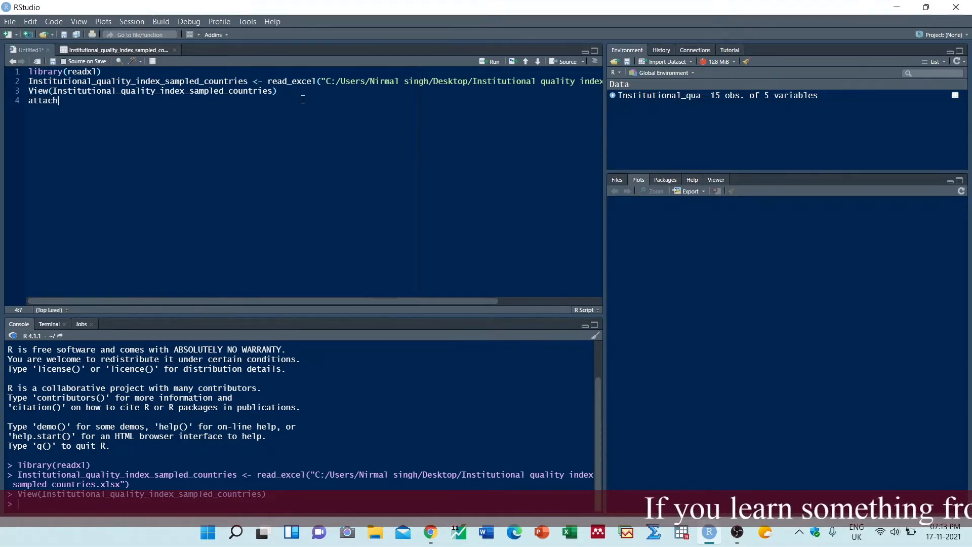
text((inst))
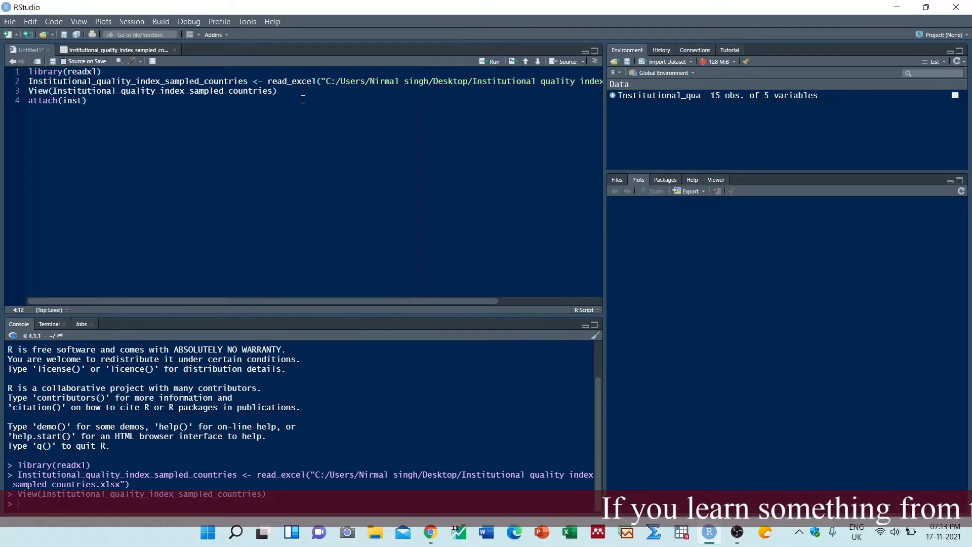
text(Institutional_quality_index_sampled_countries)
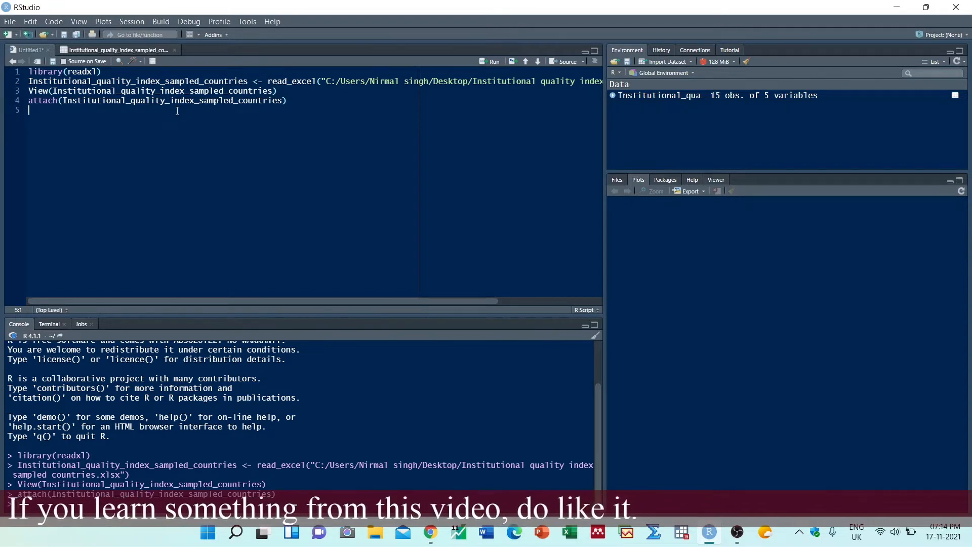
Write par(mfrow=c(2,2)) to split the plotting area into a 2-by-2 grid.
text(par()
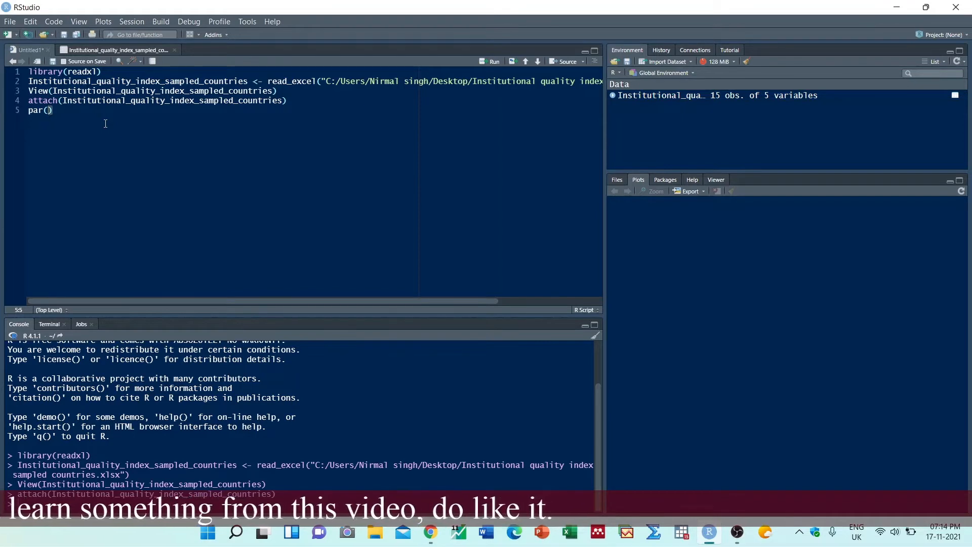
text(mfrow)
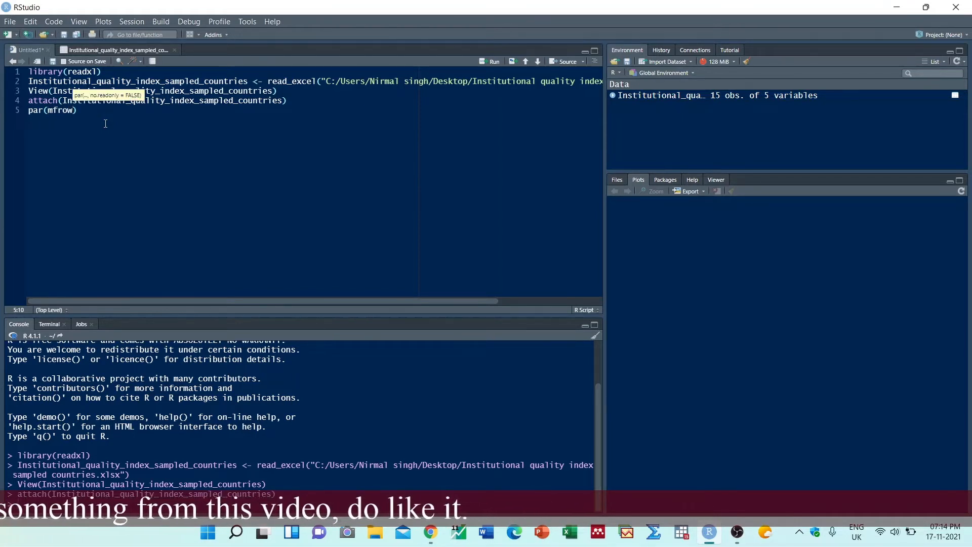
text(=c())
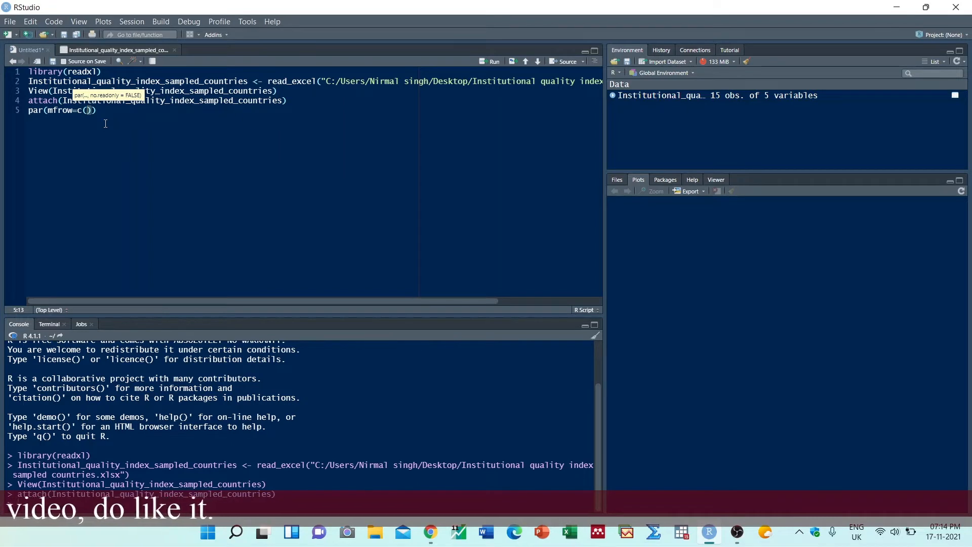
text(2)
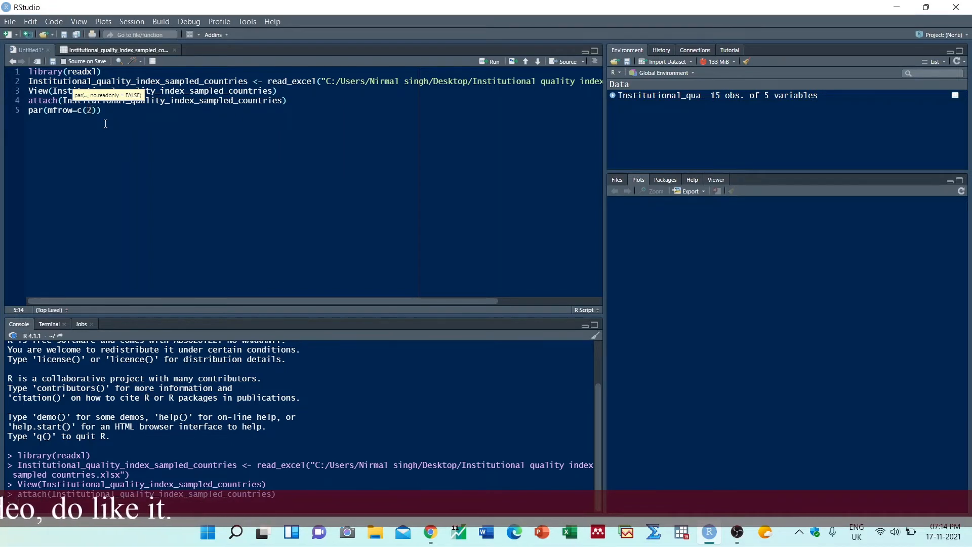
text(,2)
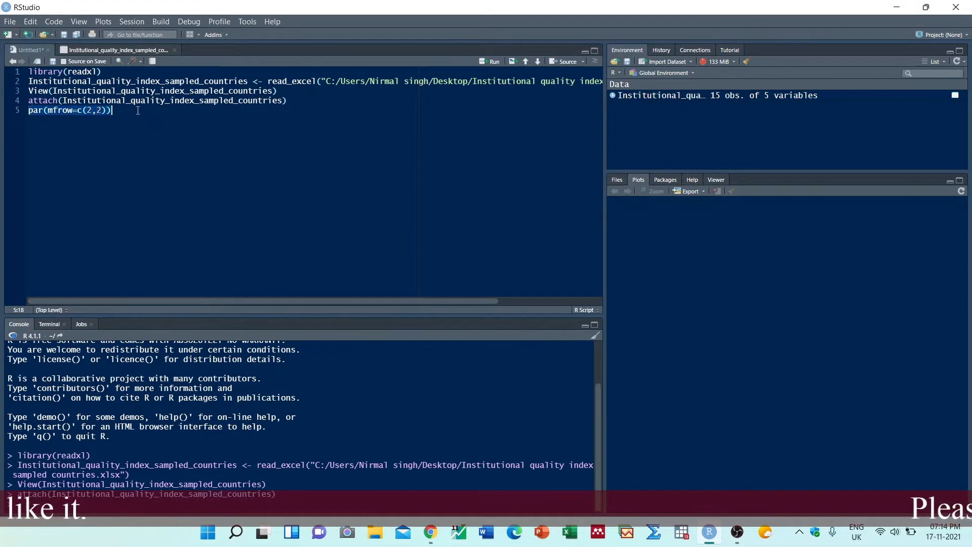
Run the 2-by-2 layout line and print the dataset labels: rows 1–15, columns Year, India, Nepal, Bangladesh, Pakistan.
click(492, 61)
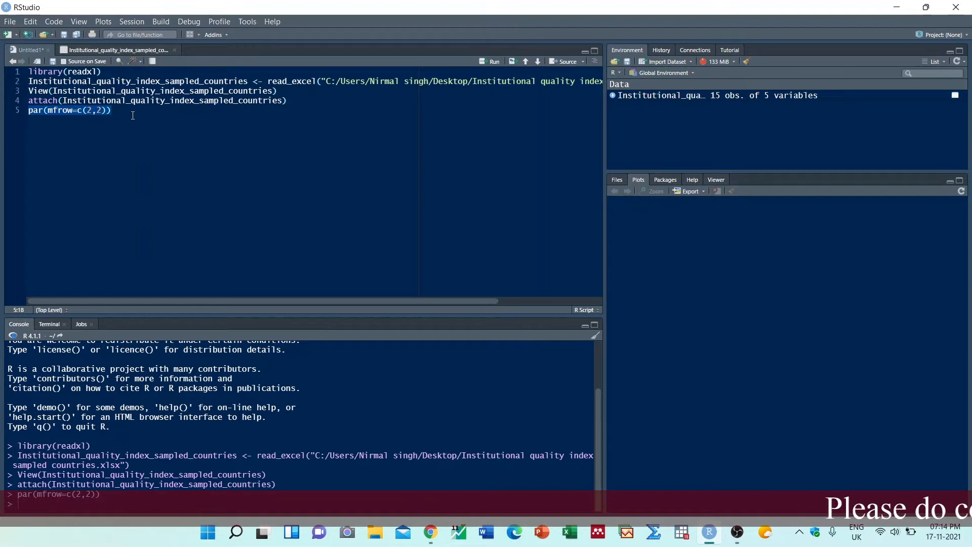
text(la)
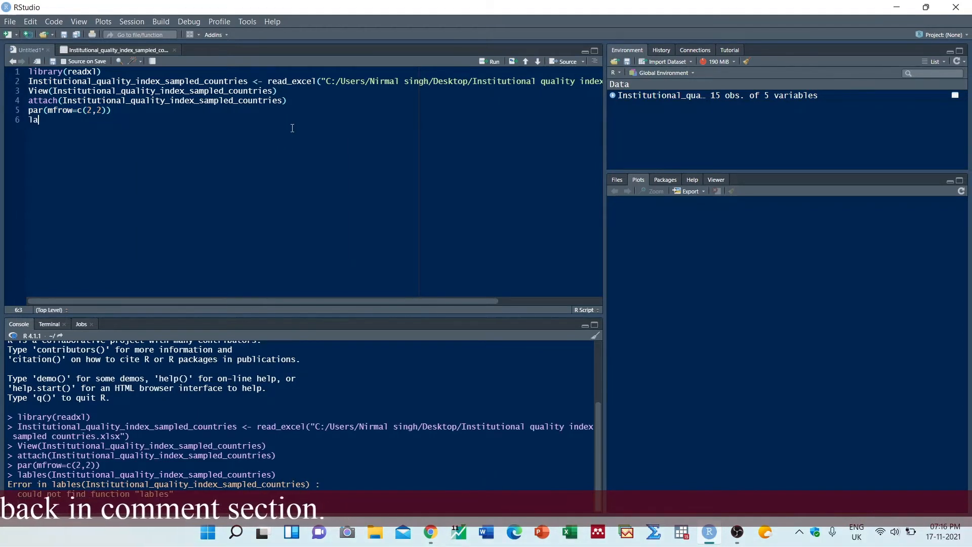
text(bels)
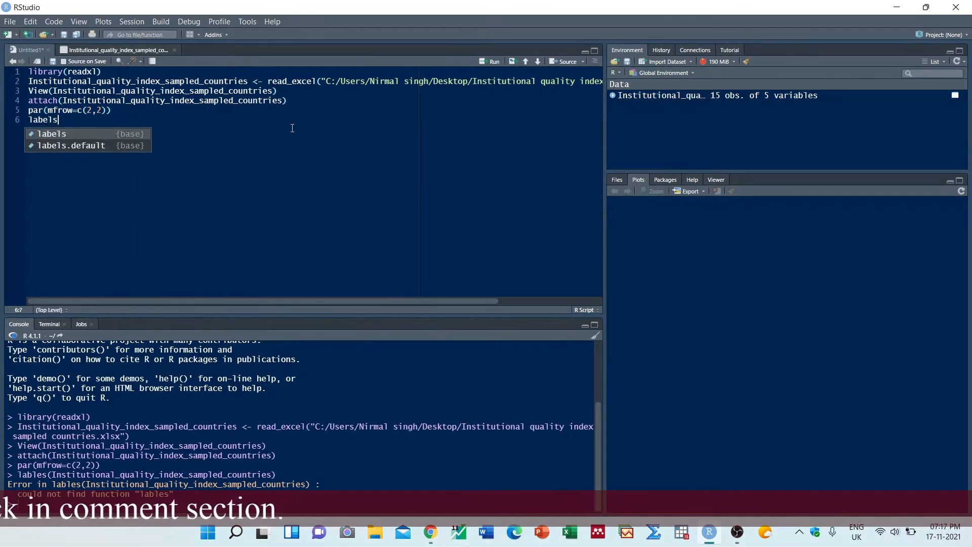
key(Tab)
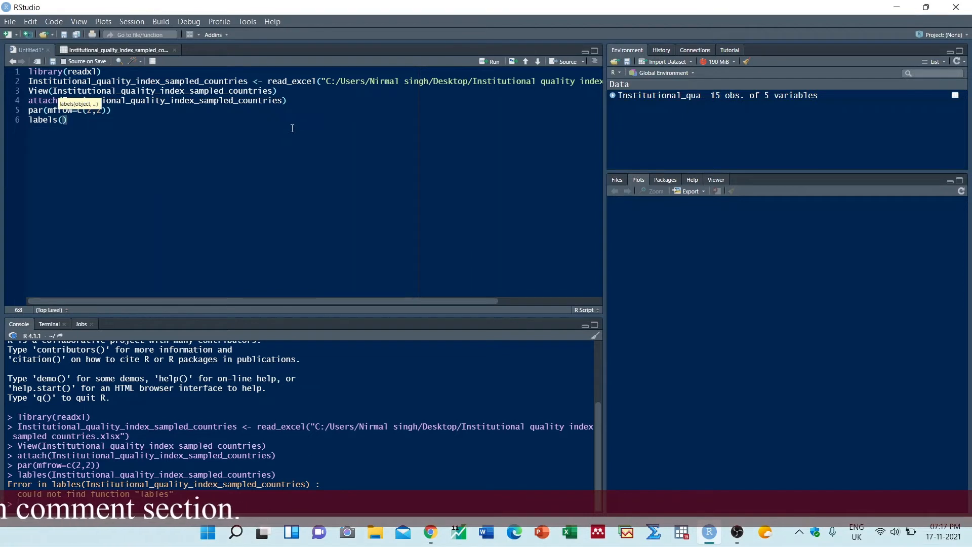
text(ins)
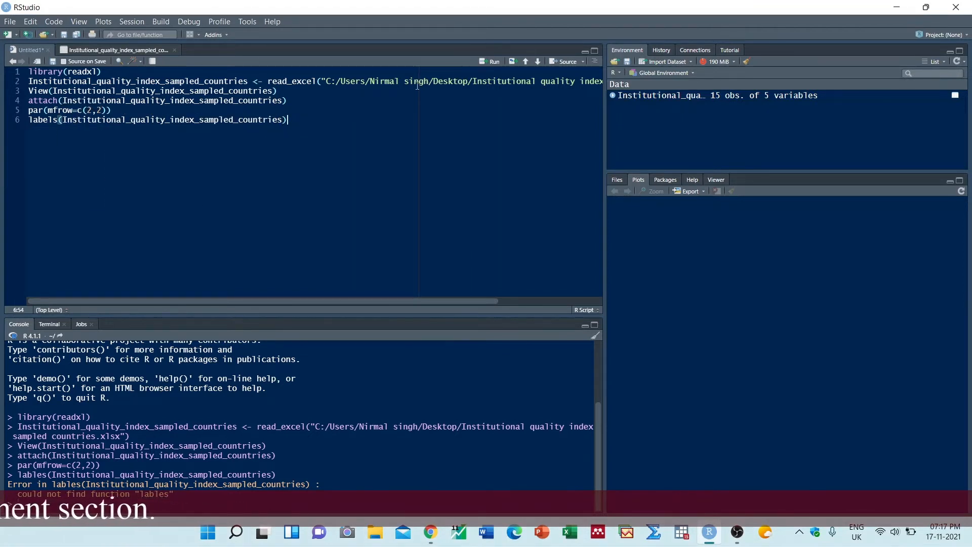
click(492, 61)
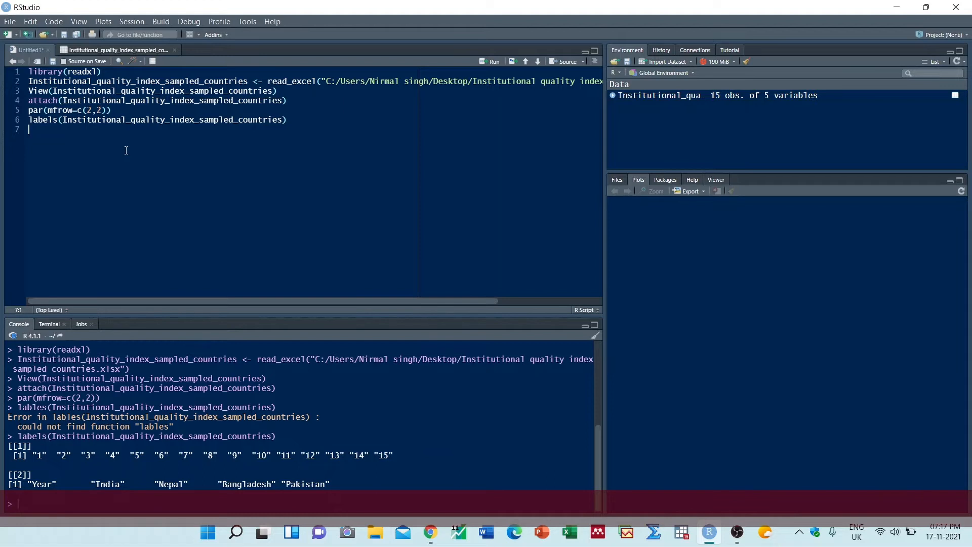
Plot India against Year so the scatter fills the first grid panel.
text(plot)
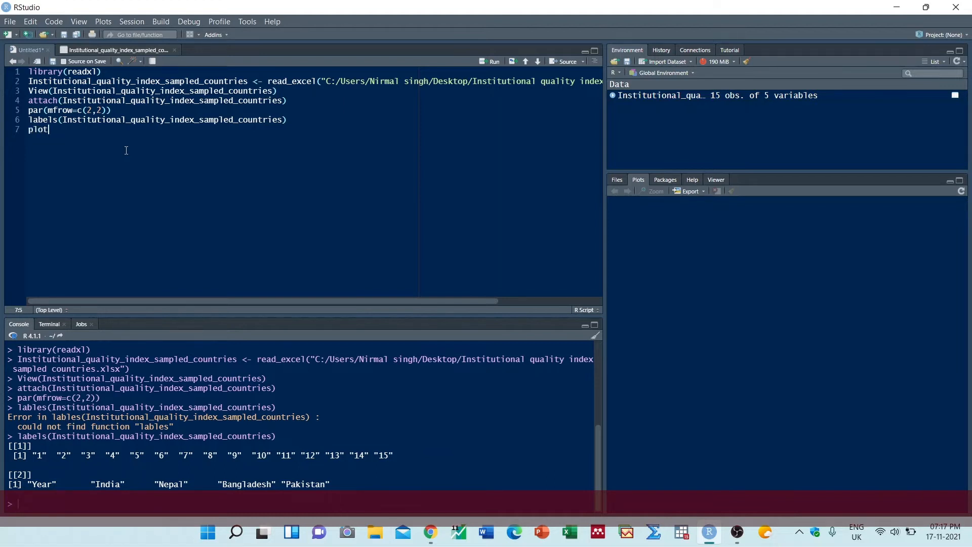
text(())
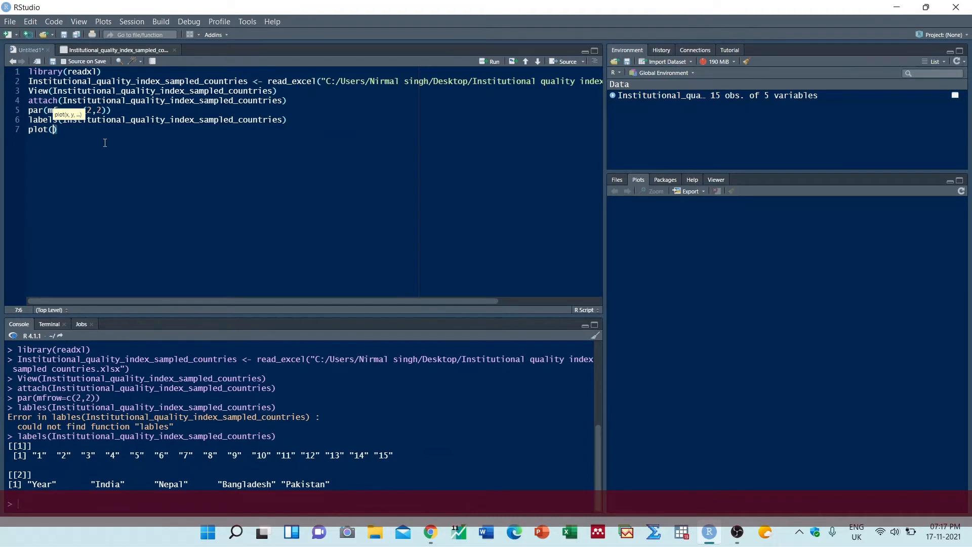
text(Year)
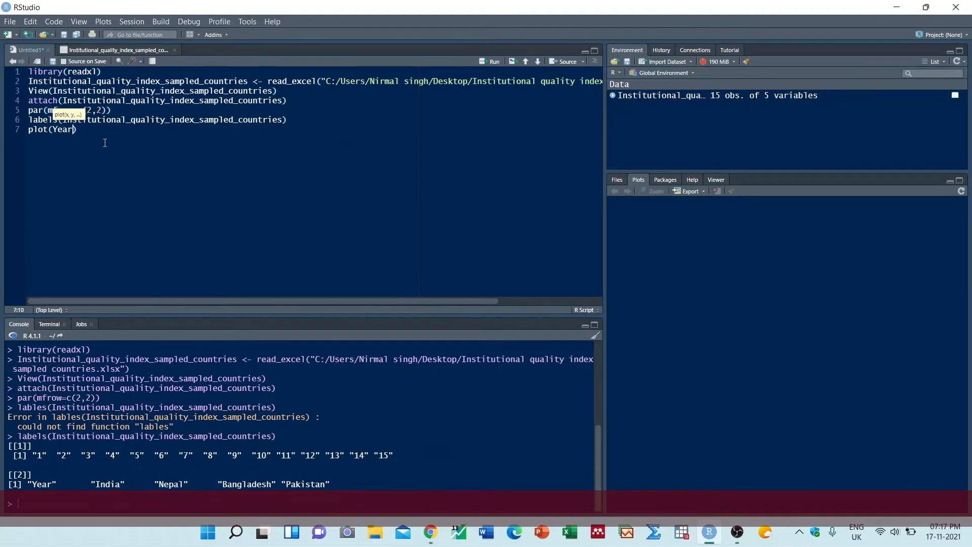
key(Backspace)
text(, )
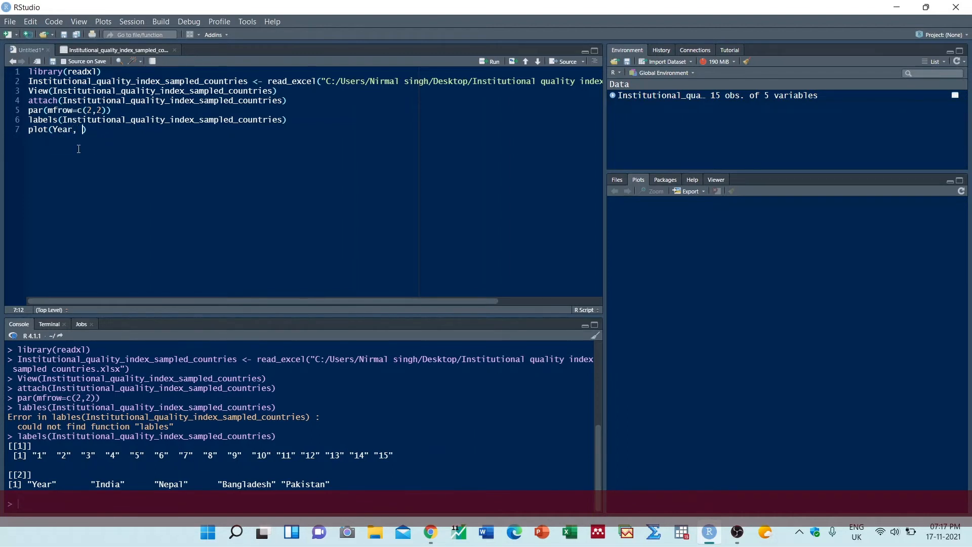
text(Ind)
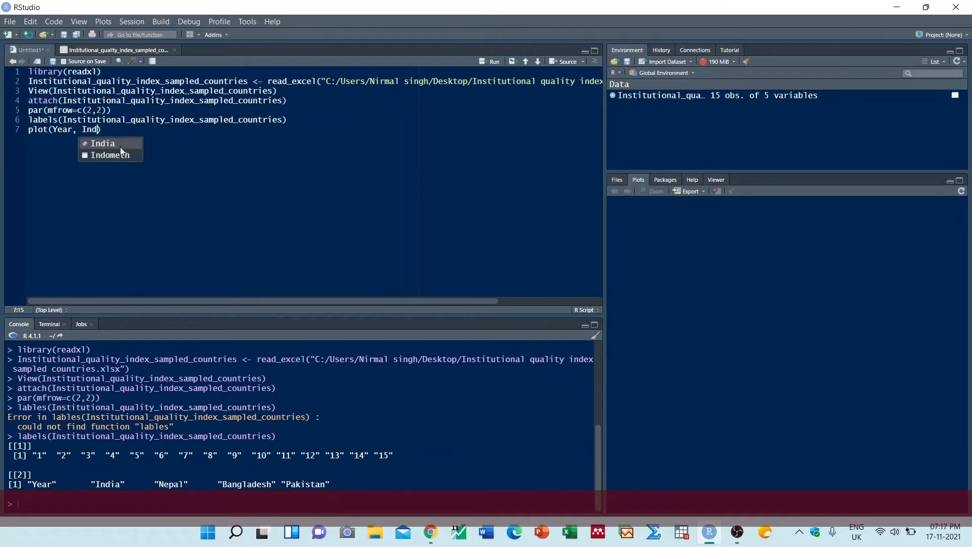
click(104, 143)
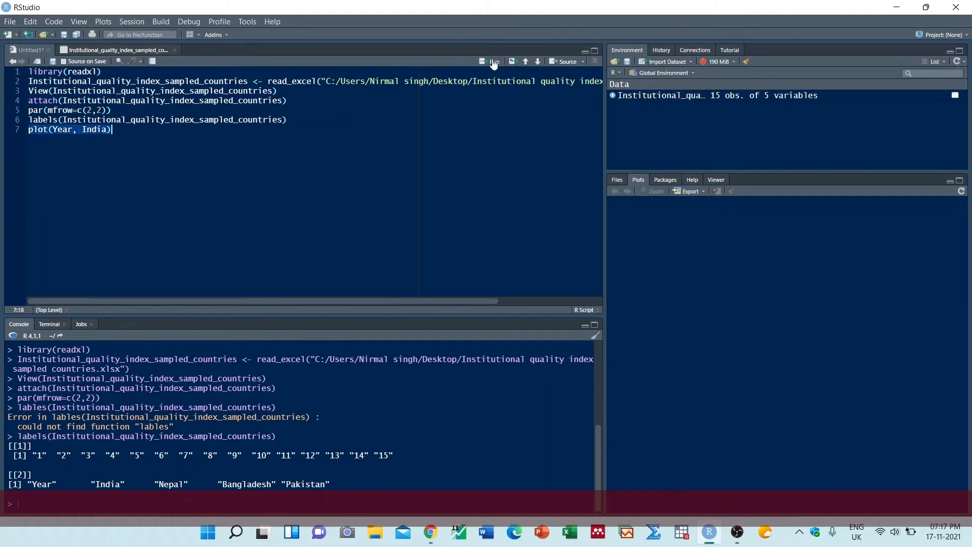
click(493, 62)
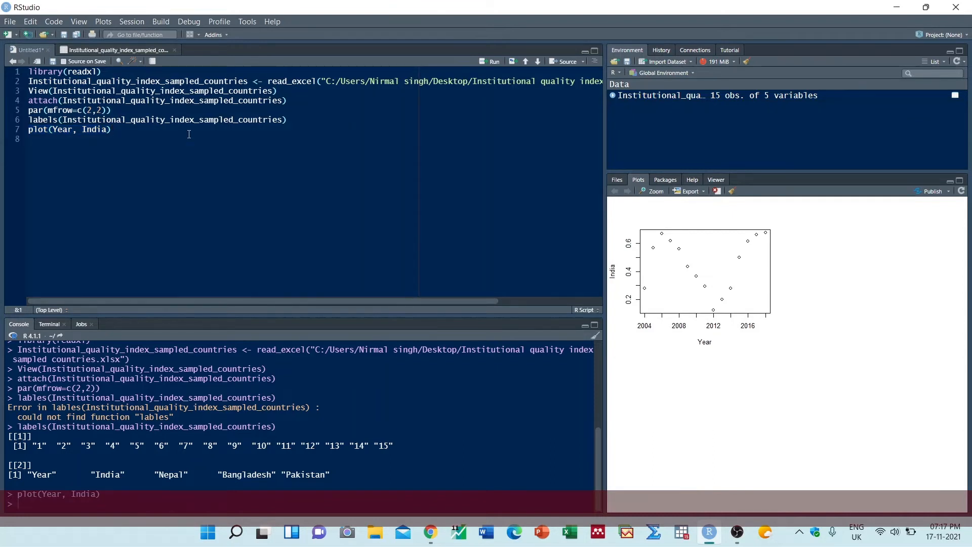
Draw boxplot(Nepal) into the second grid panel.
text(boxplot()
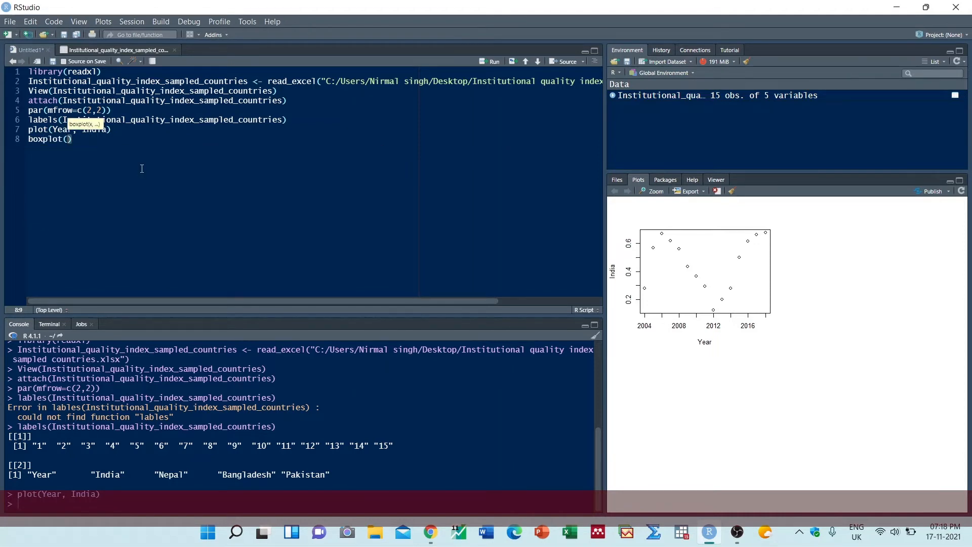
text(Nepal)
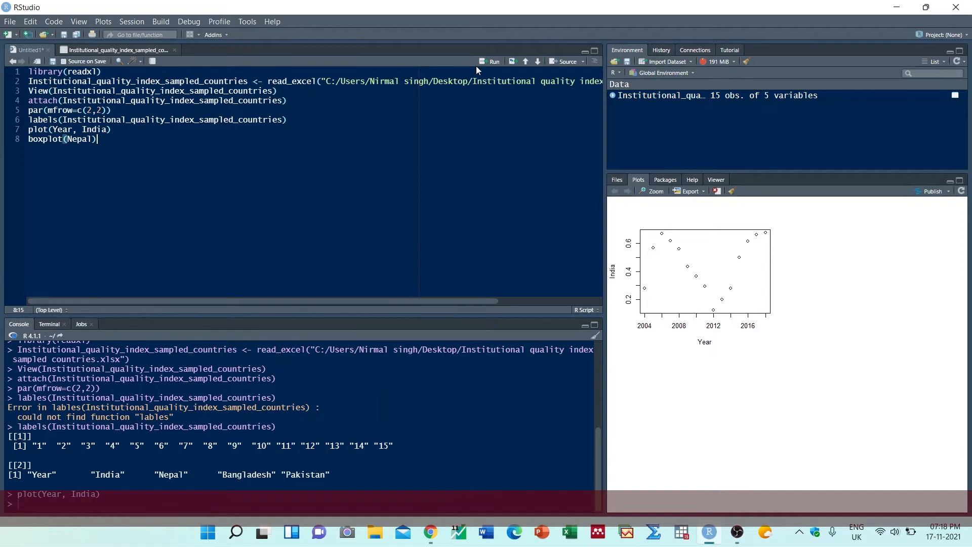
click(491, 62)
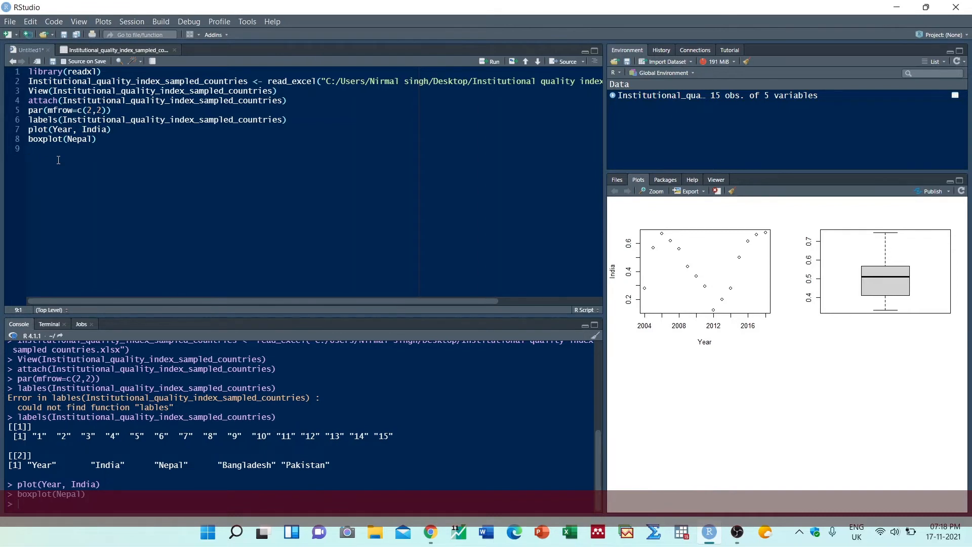
Draw hist(Bangladesh) into the third grid panel.
text(hist()
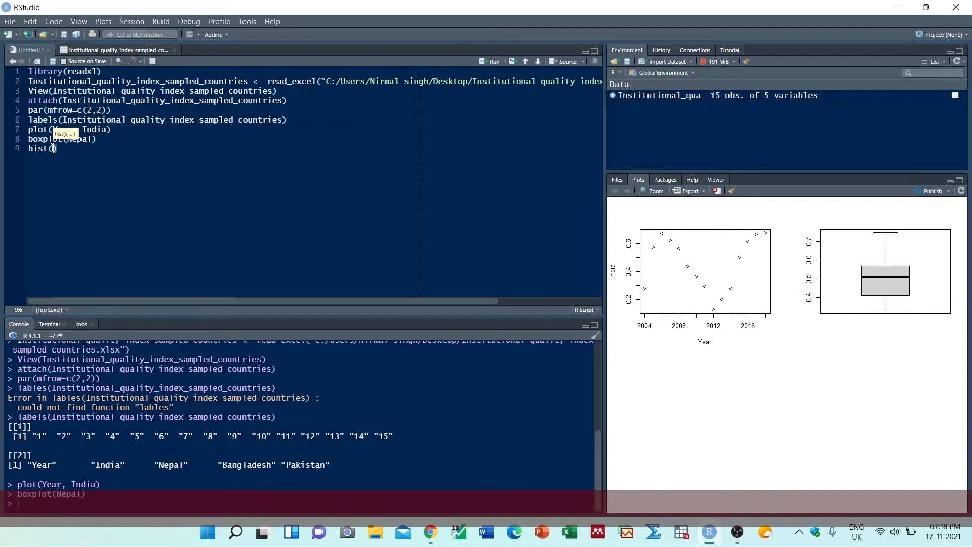
text(Nep)
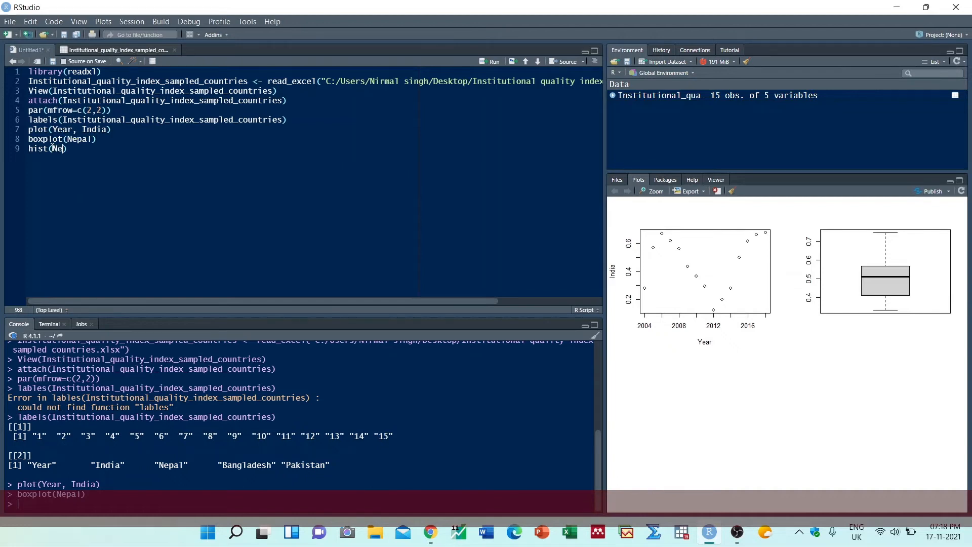
key(BackSpace)
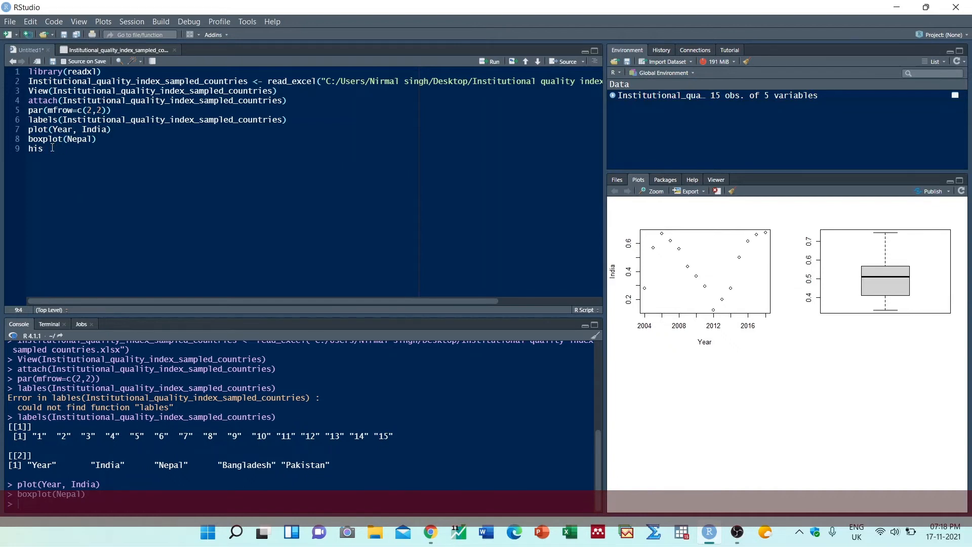
text(t())
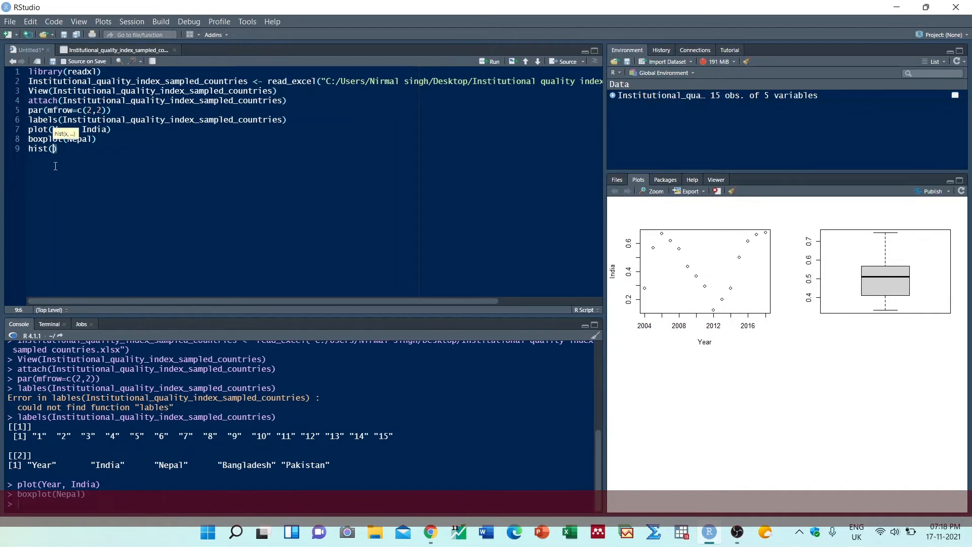
text(Ne)
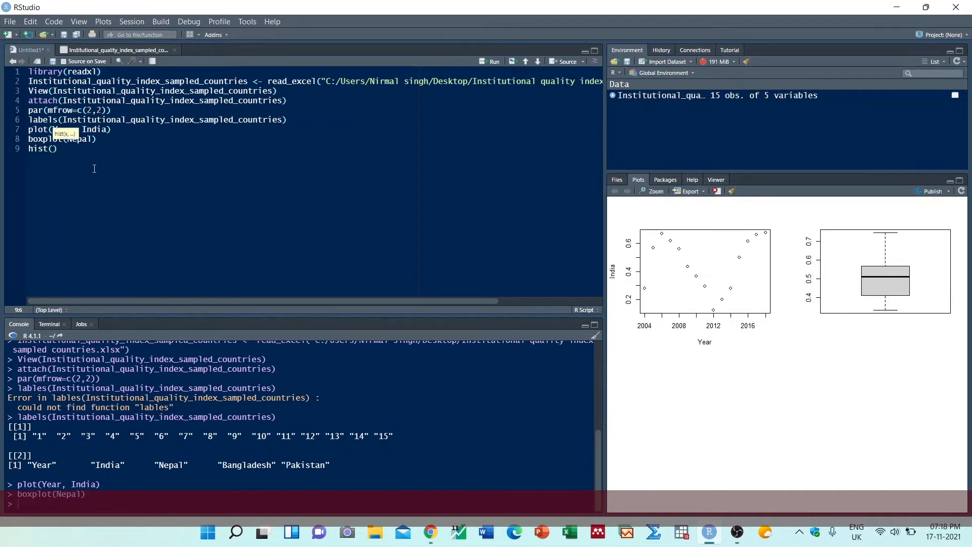
text(ban)
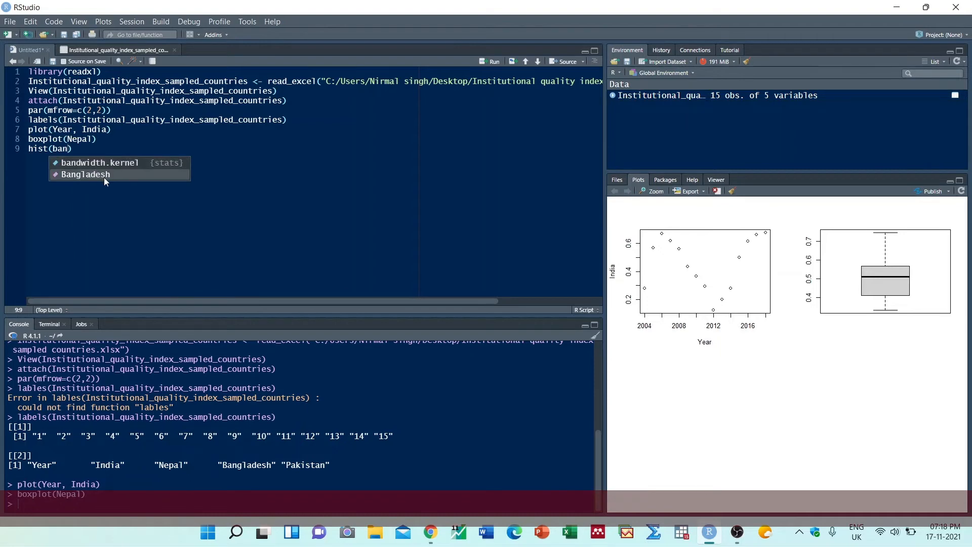
click(84, 174)
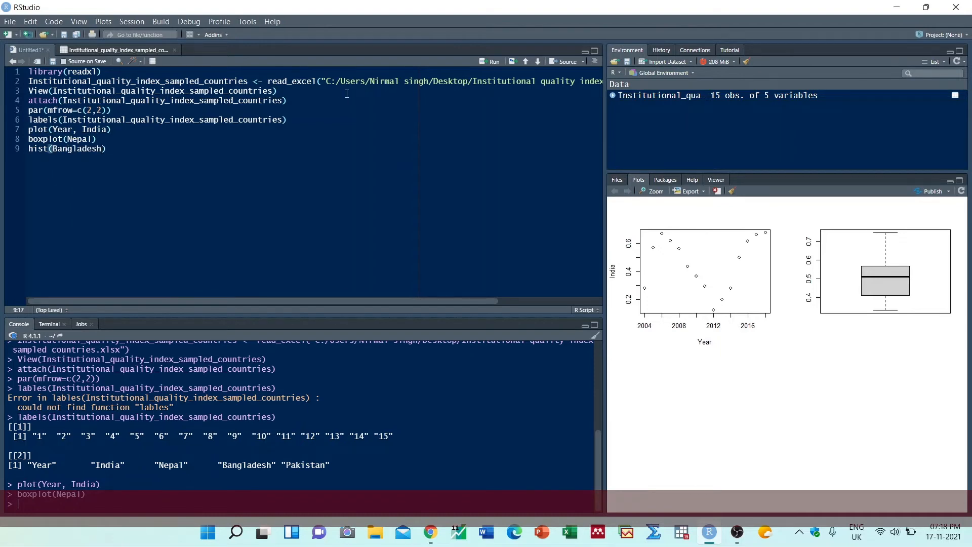
click(492, 62)
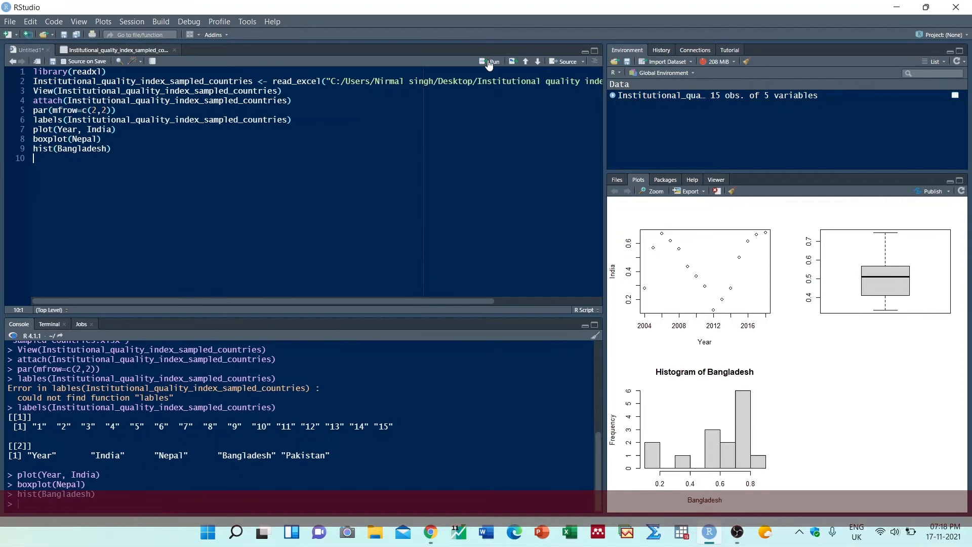
mouse_move(204, 181)
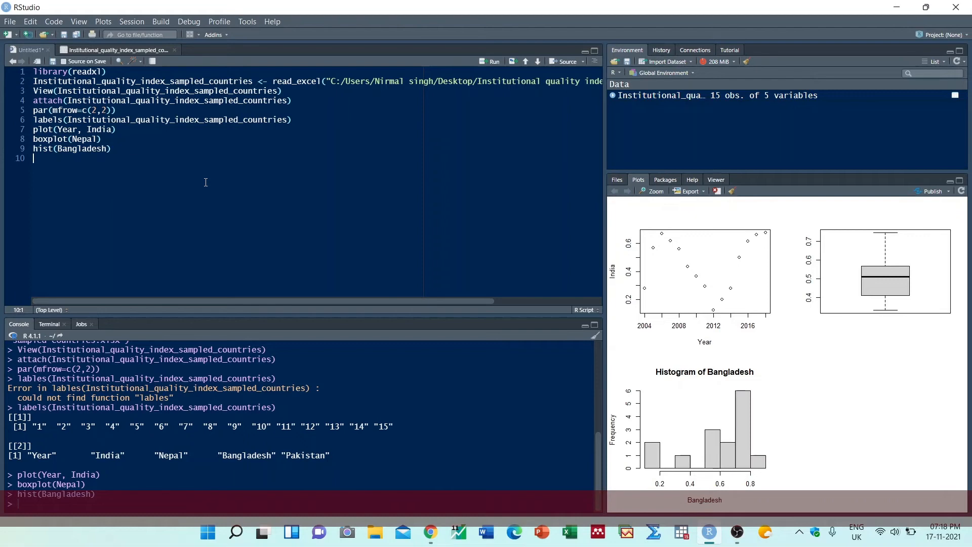
Draw barplot(Pakistan) into the fourth grid panel.
text(bar)
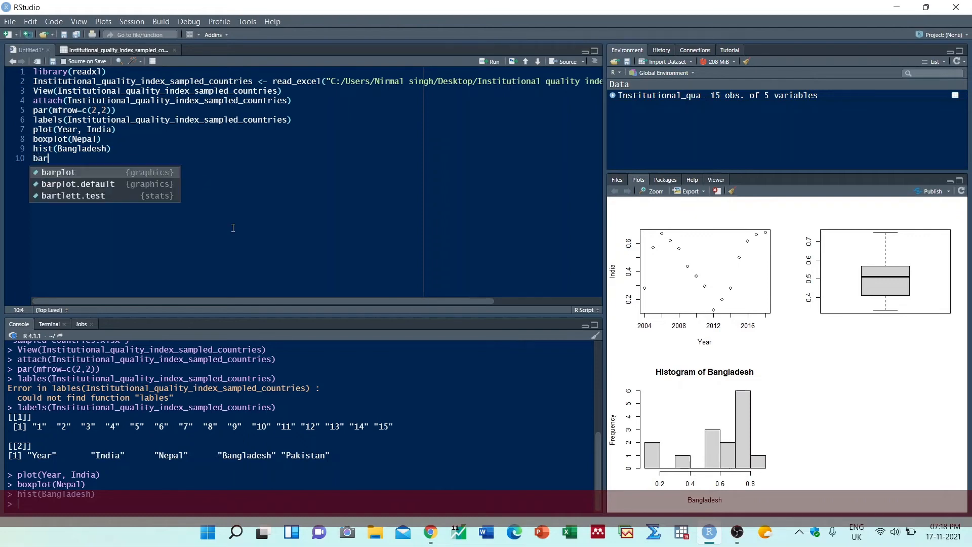
text(plot()
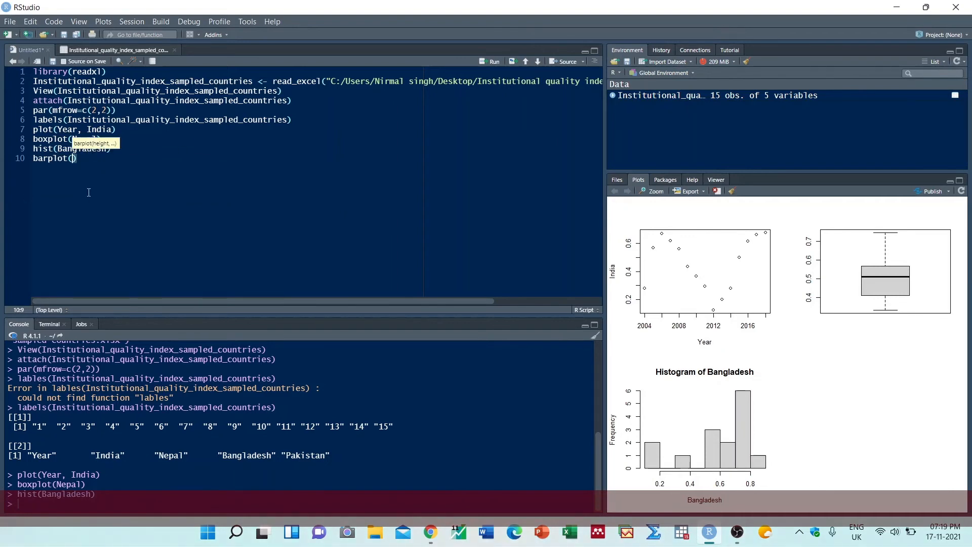
text(pak)
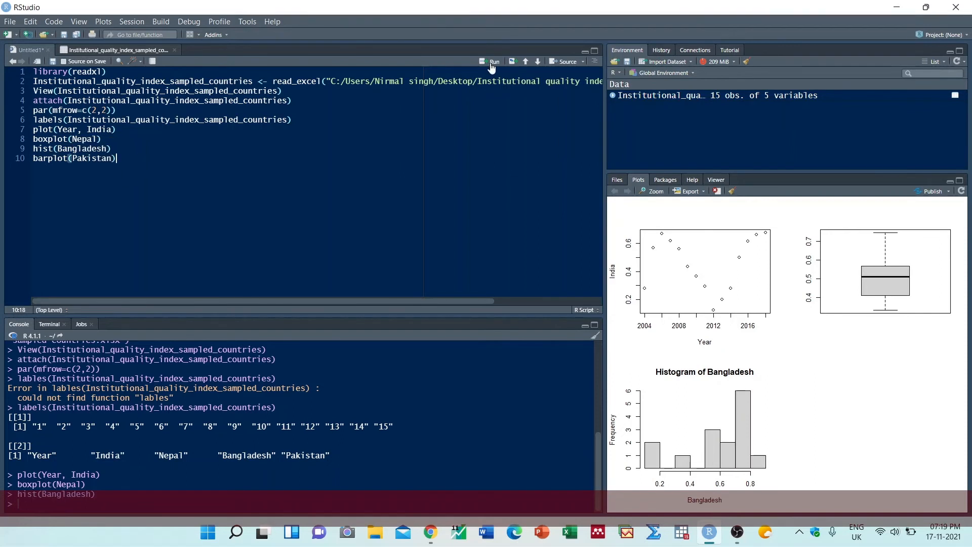
click(493, 62)
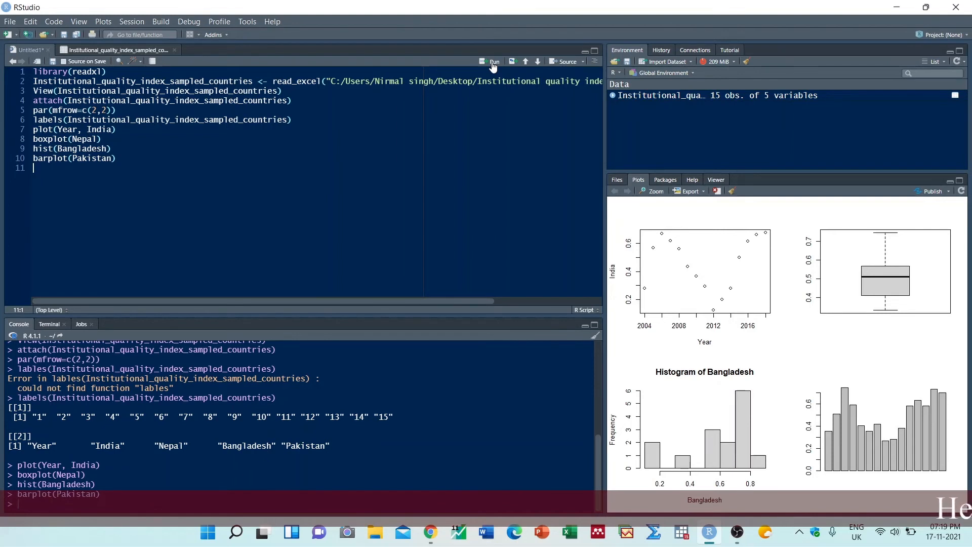
mouse_move(712, 215)
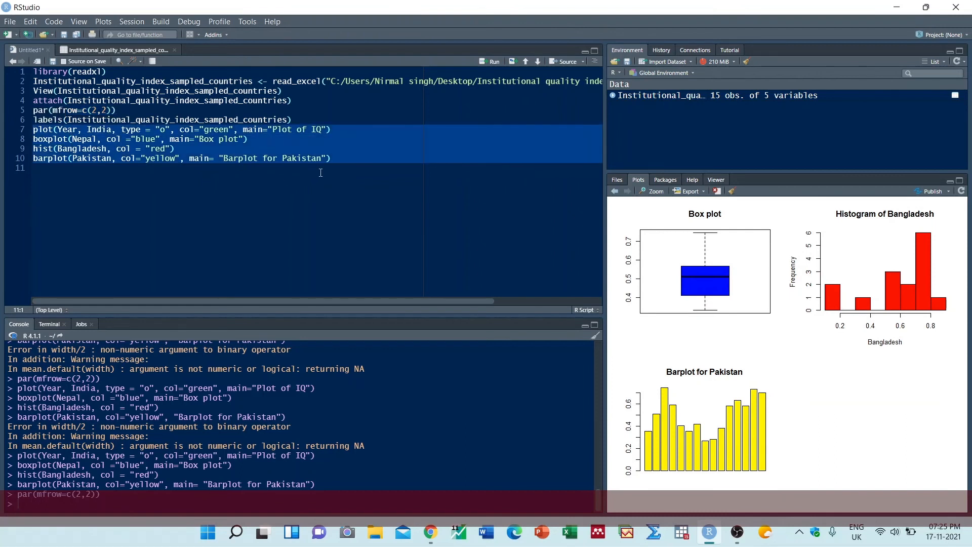
Rerun the four restyled plot lines: green IQ line plot, blue box plot, red histogram, yellow bar plot.
click(493, 61)
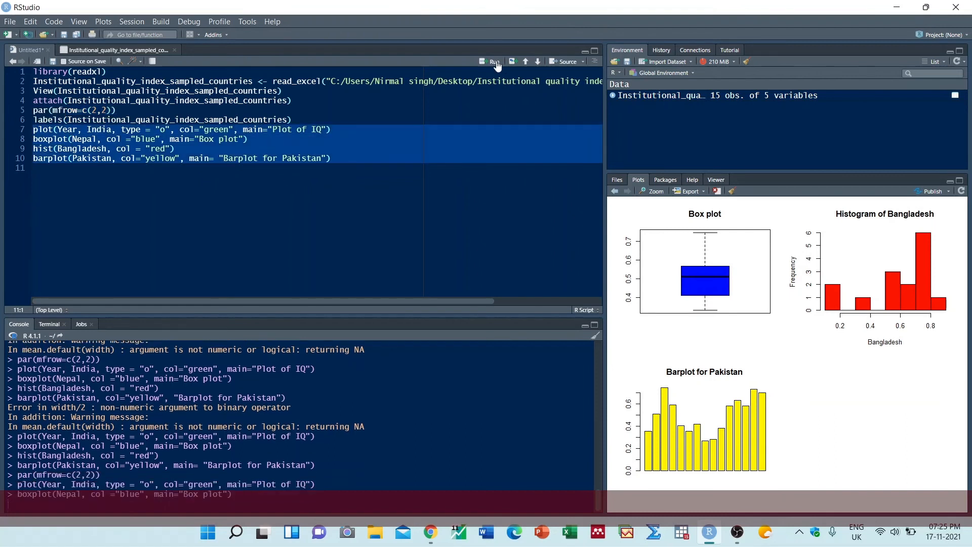
click(494, 61)
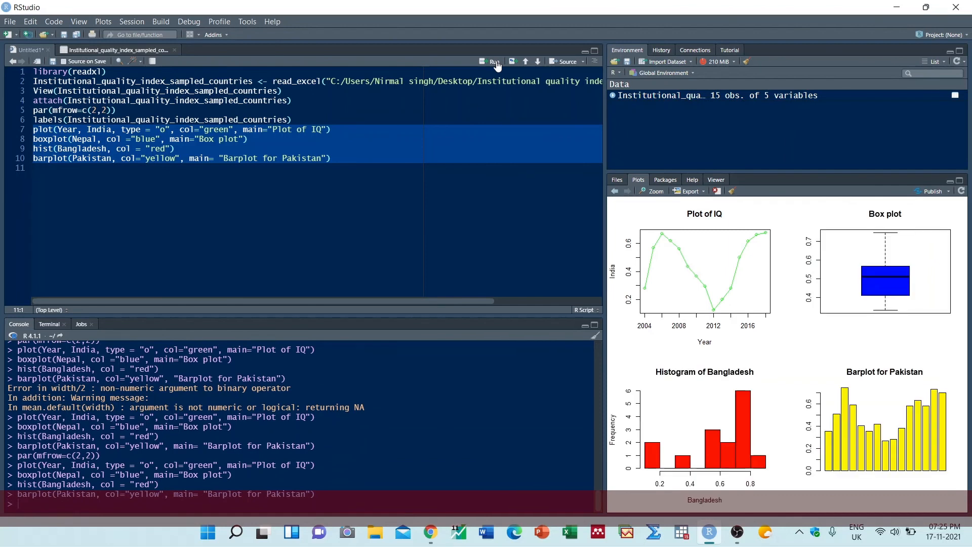